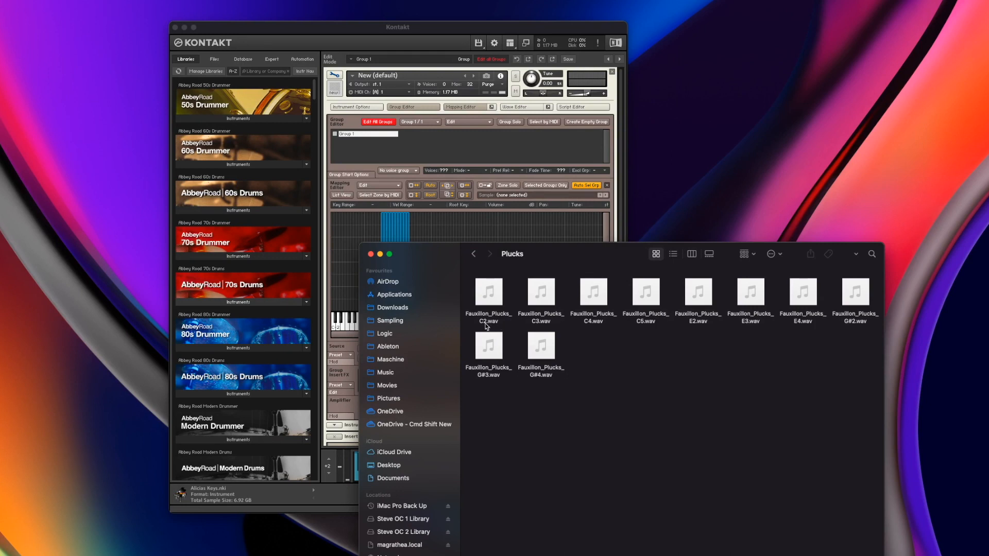
pyautogui.moveTo(483, 322)
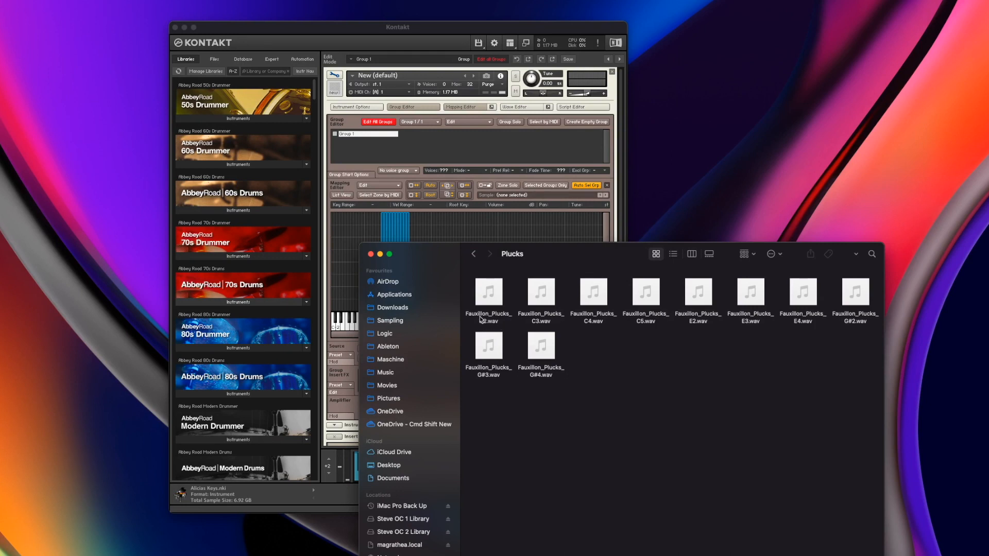